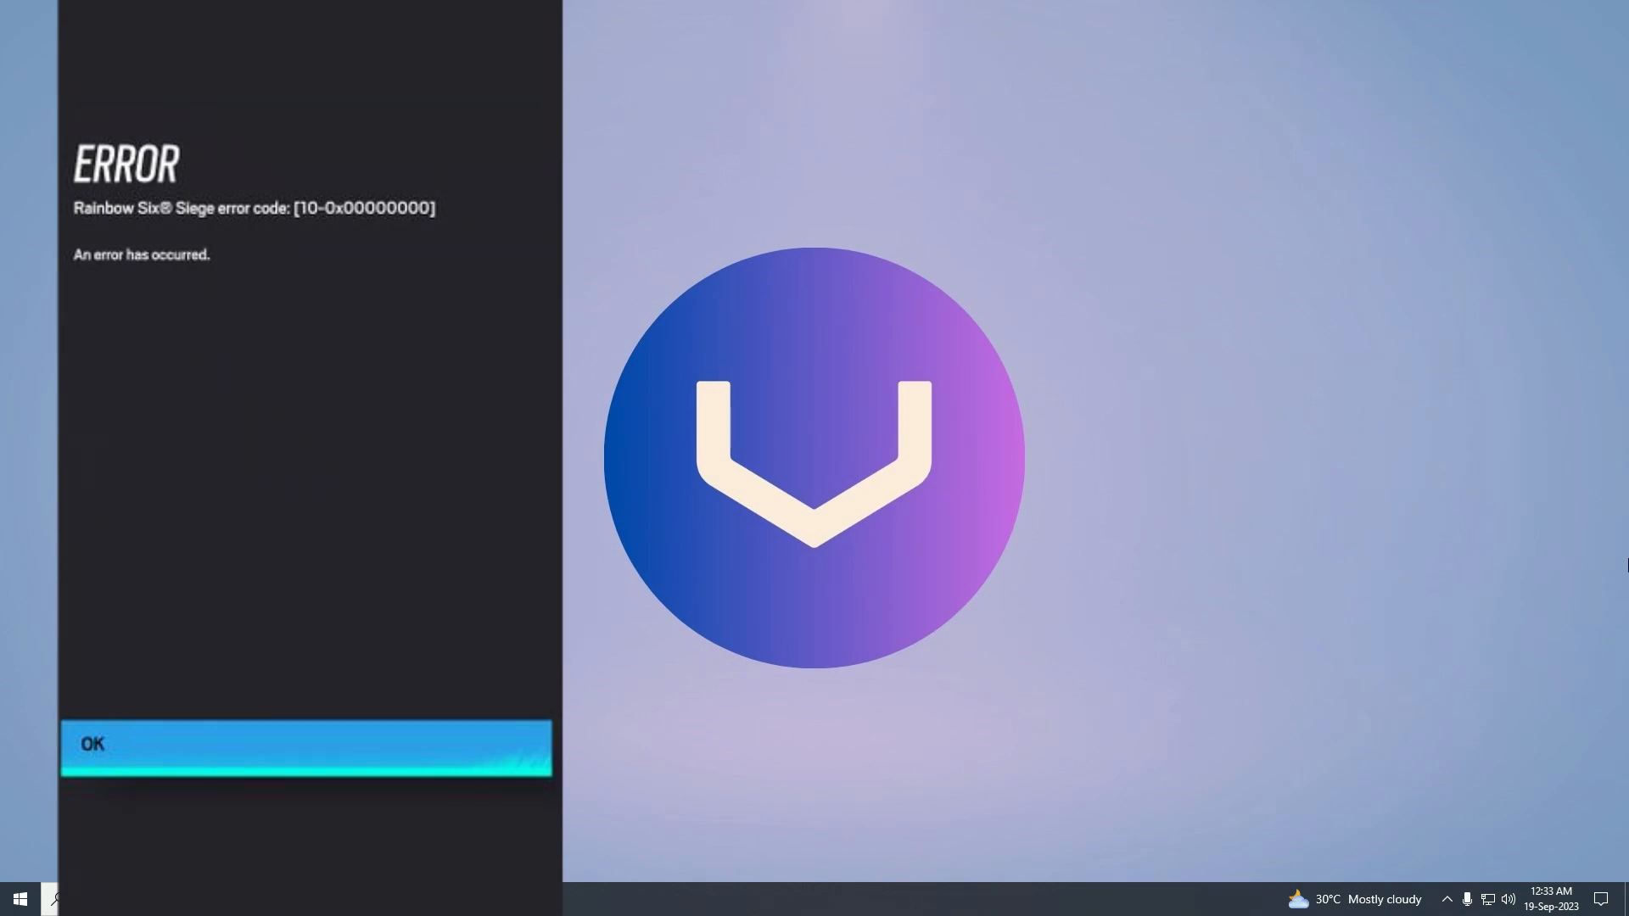
Step: Dismiss the Rainbow Six Siege error and reach Network & Internet settings from the tray icon
{"action": "left_click", "coordinate": [306, 747]}
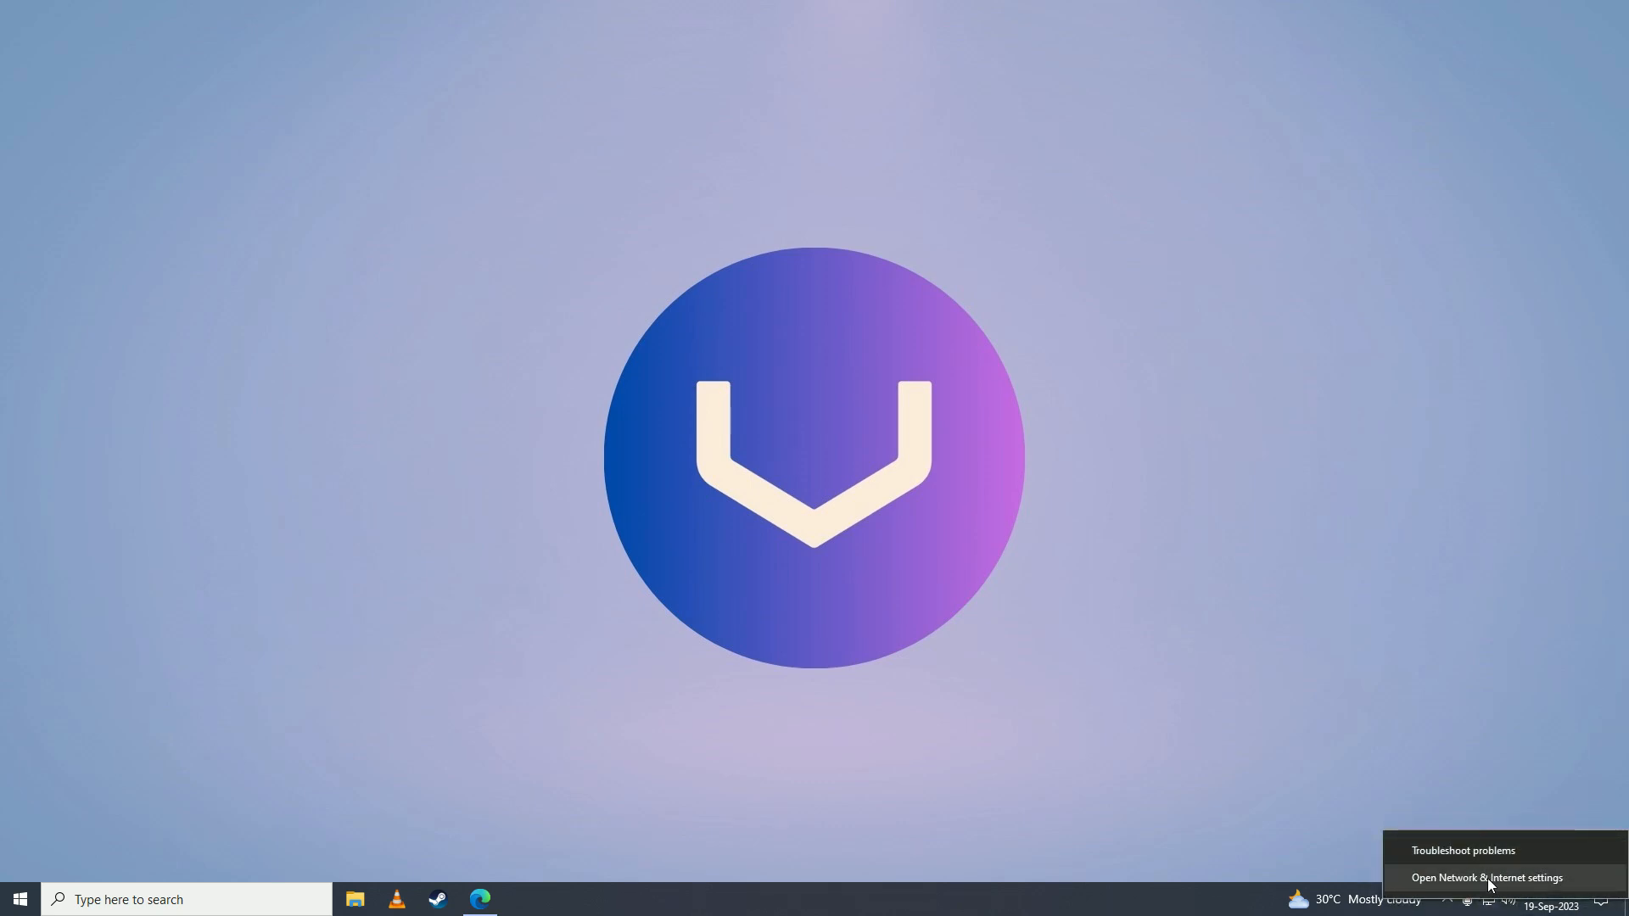
{"action": "left_click", "coordinate": [1483, 877]}
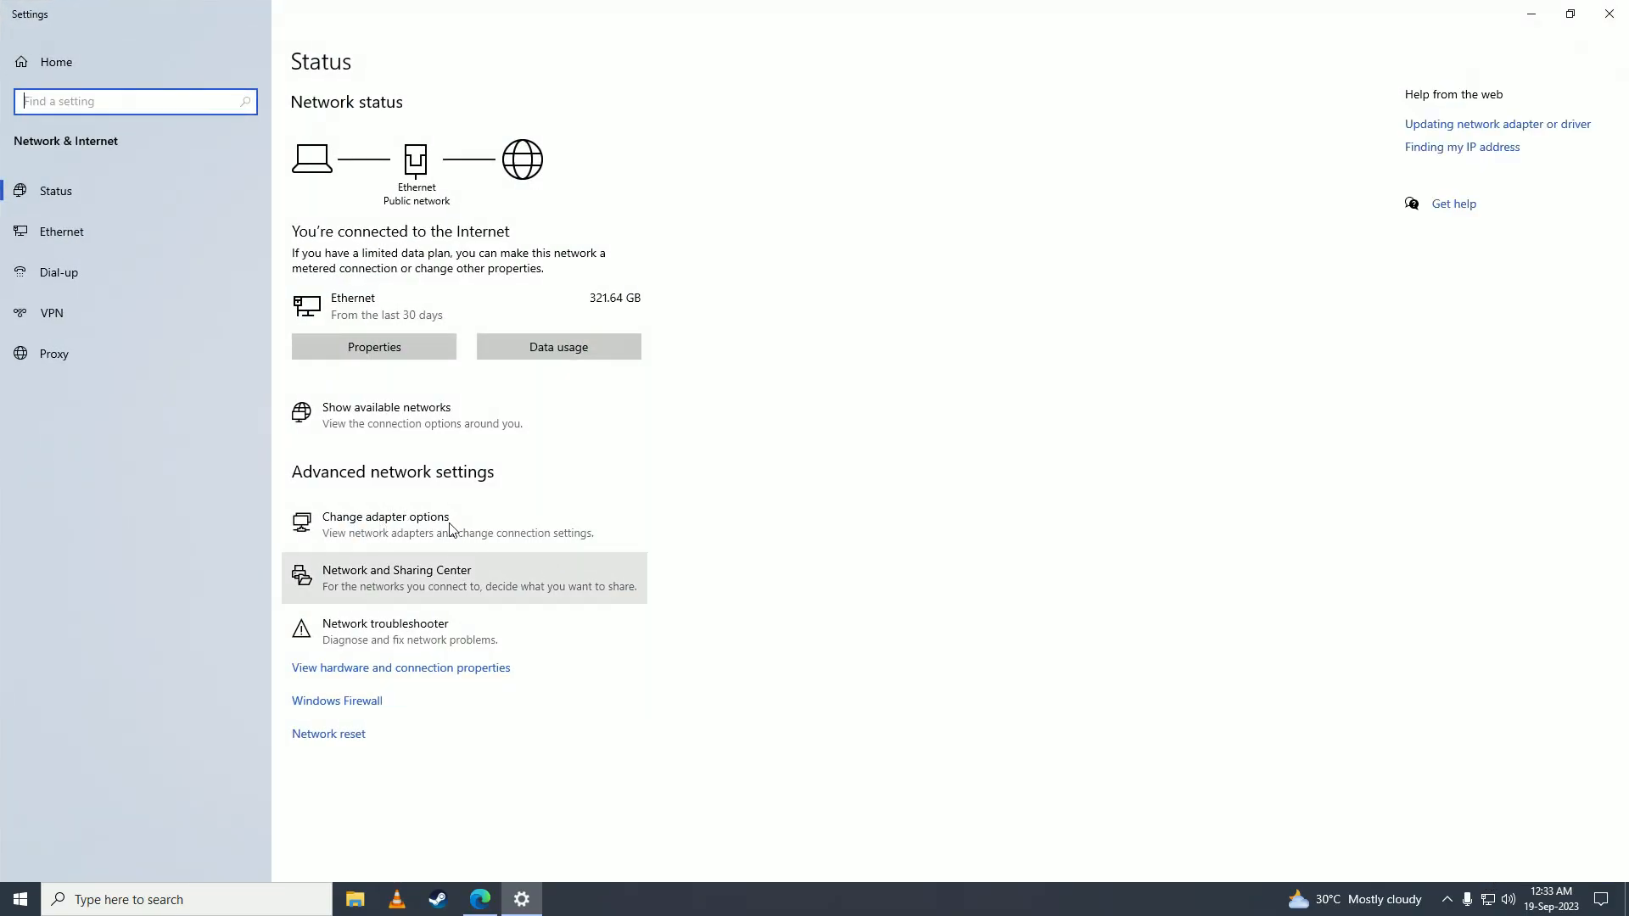
{"action": "mouse_move", "coordinate": [385, 524]}
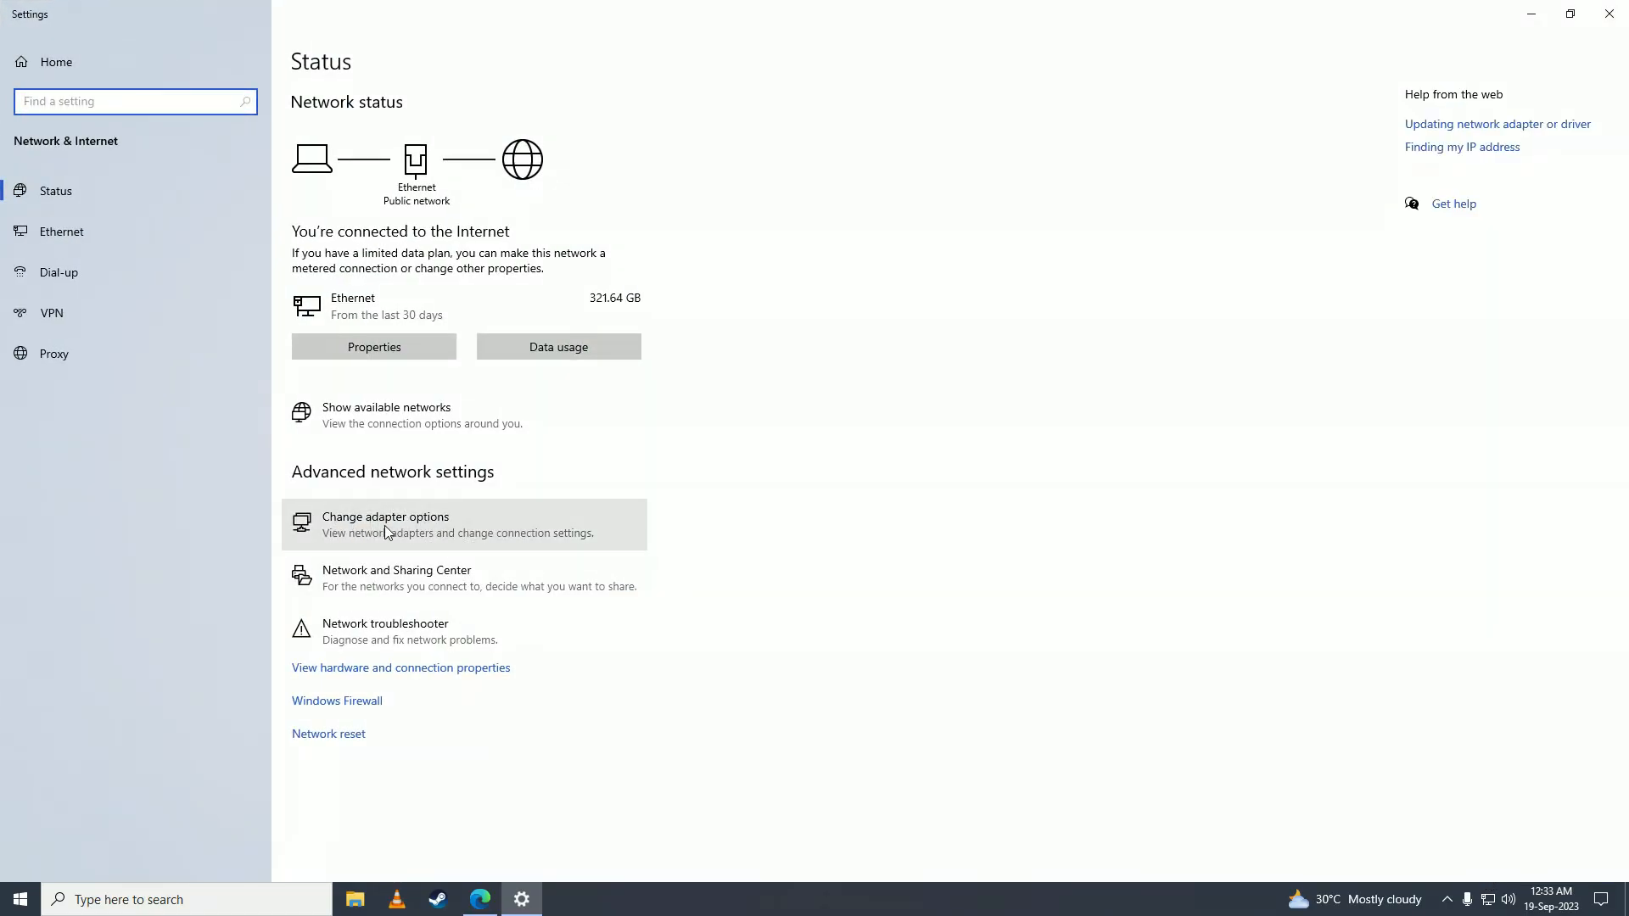
Step: From Change adapter options, bring up the Ethernet adapter's Properties listing IPv4
{"action": "left_click", "coordinate": [385, 524]}
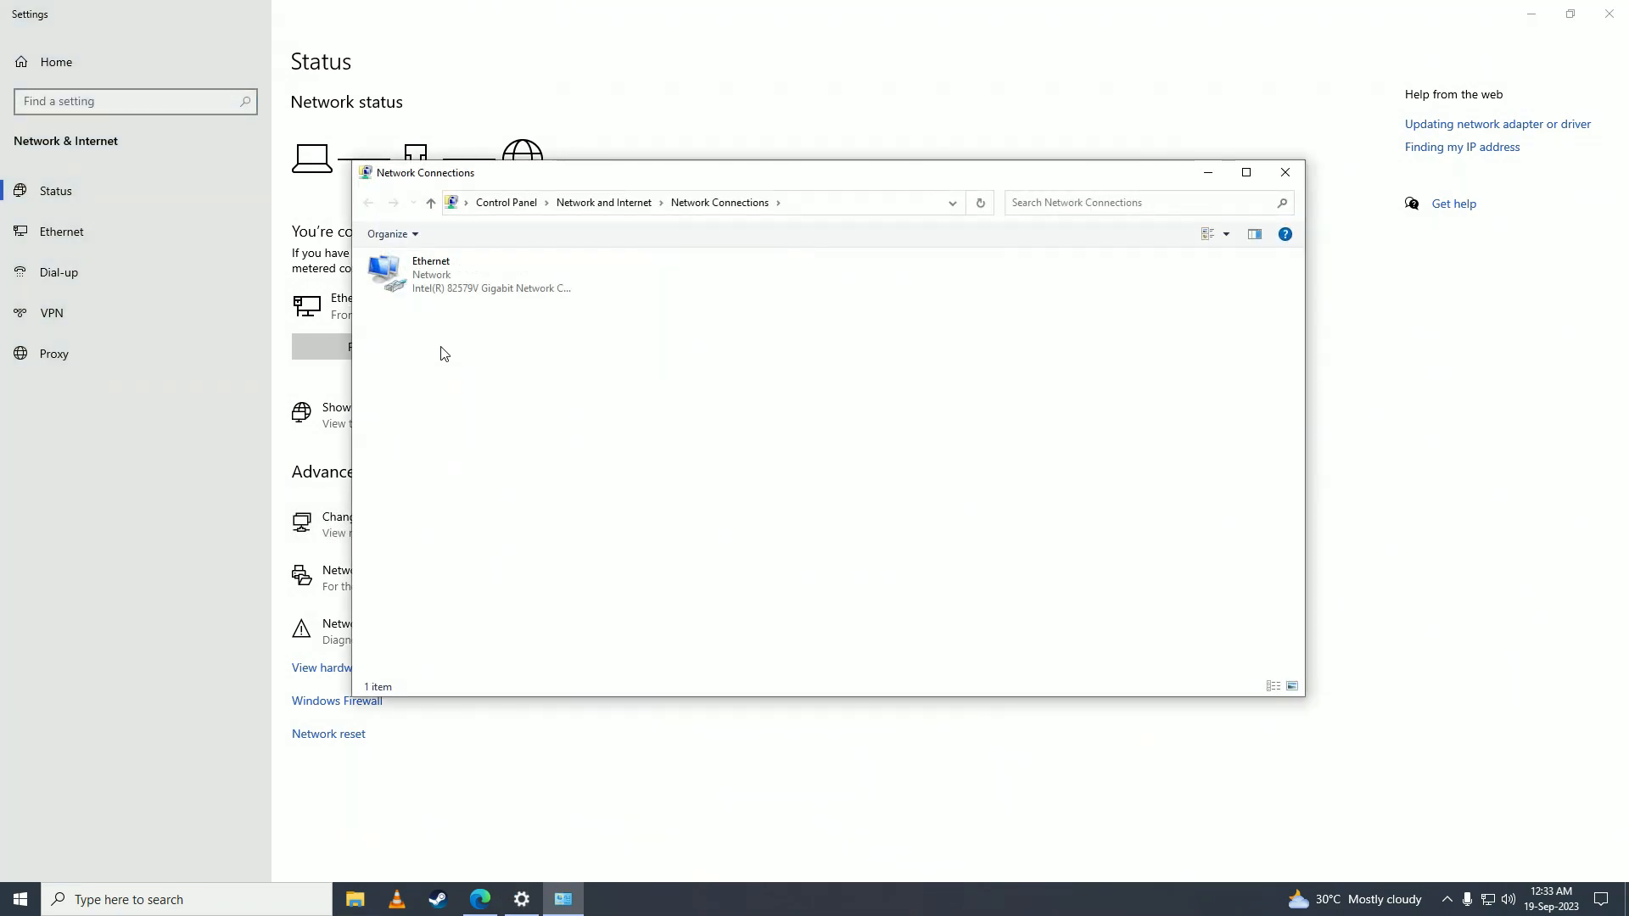
{"action": "left_click", "coordinate": [468, 275]}
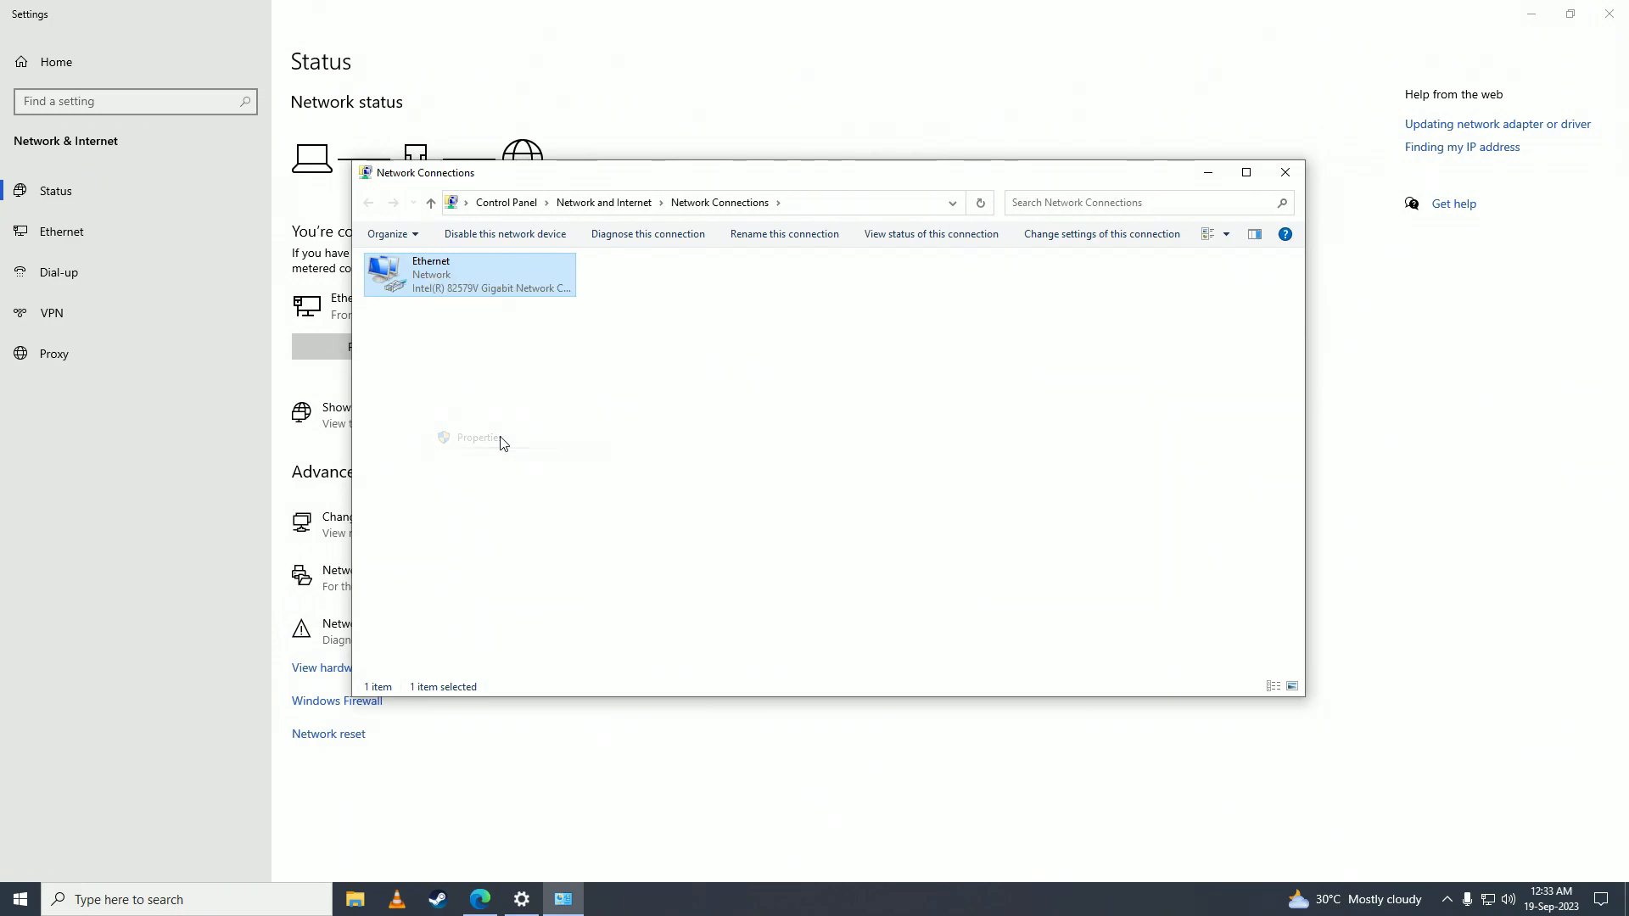
{"action": "left_click", "coordinate": [478, 437]}
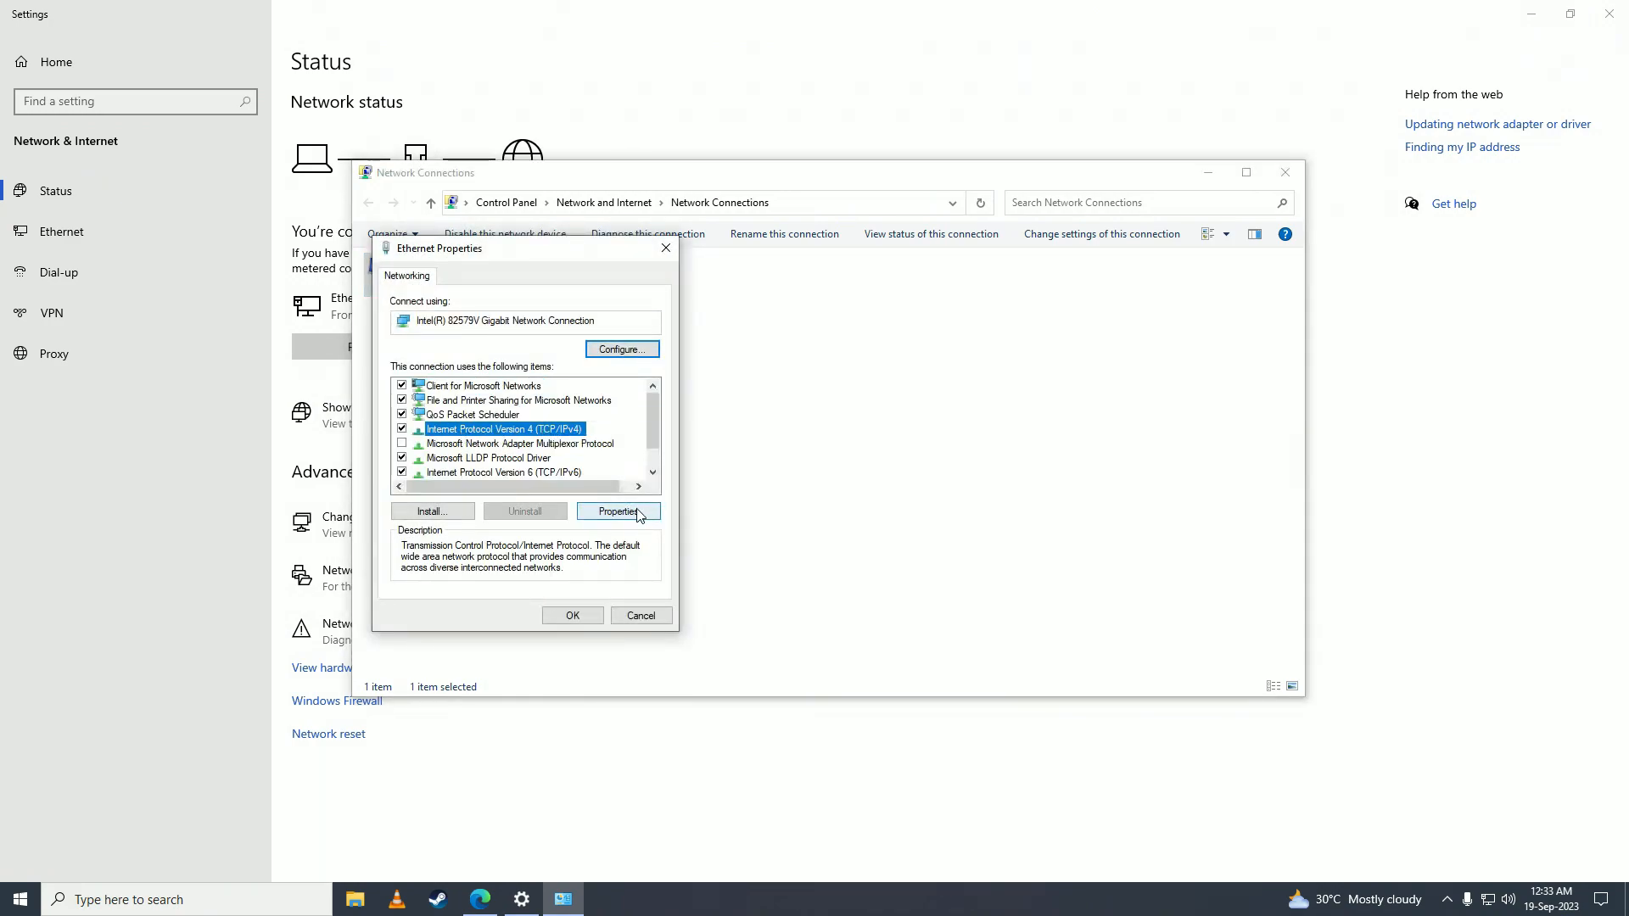
Step: Set Ethernet IPv4 DNS servers to 1.1.1.1 and 1.0.0.1 and confirm both dialogs
{"action": "left_click", "coordinate": [618, 511]}
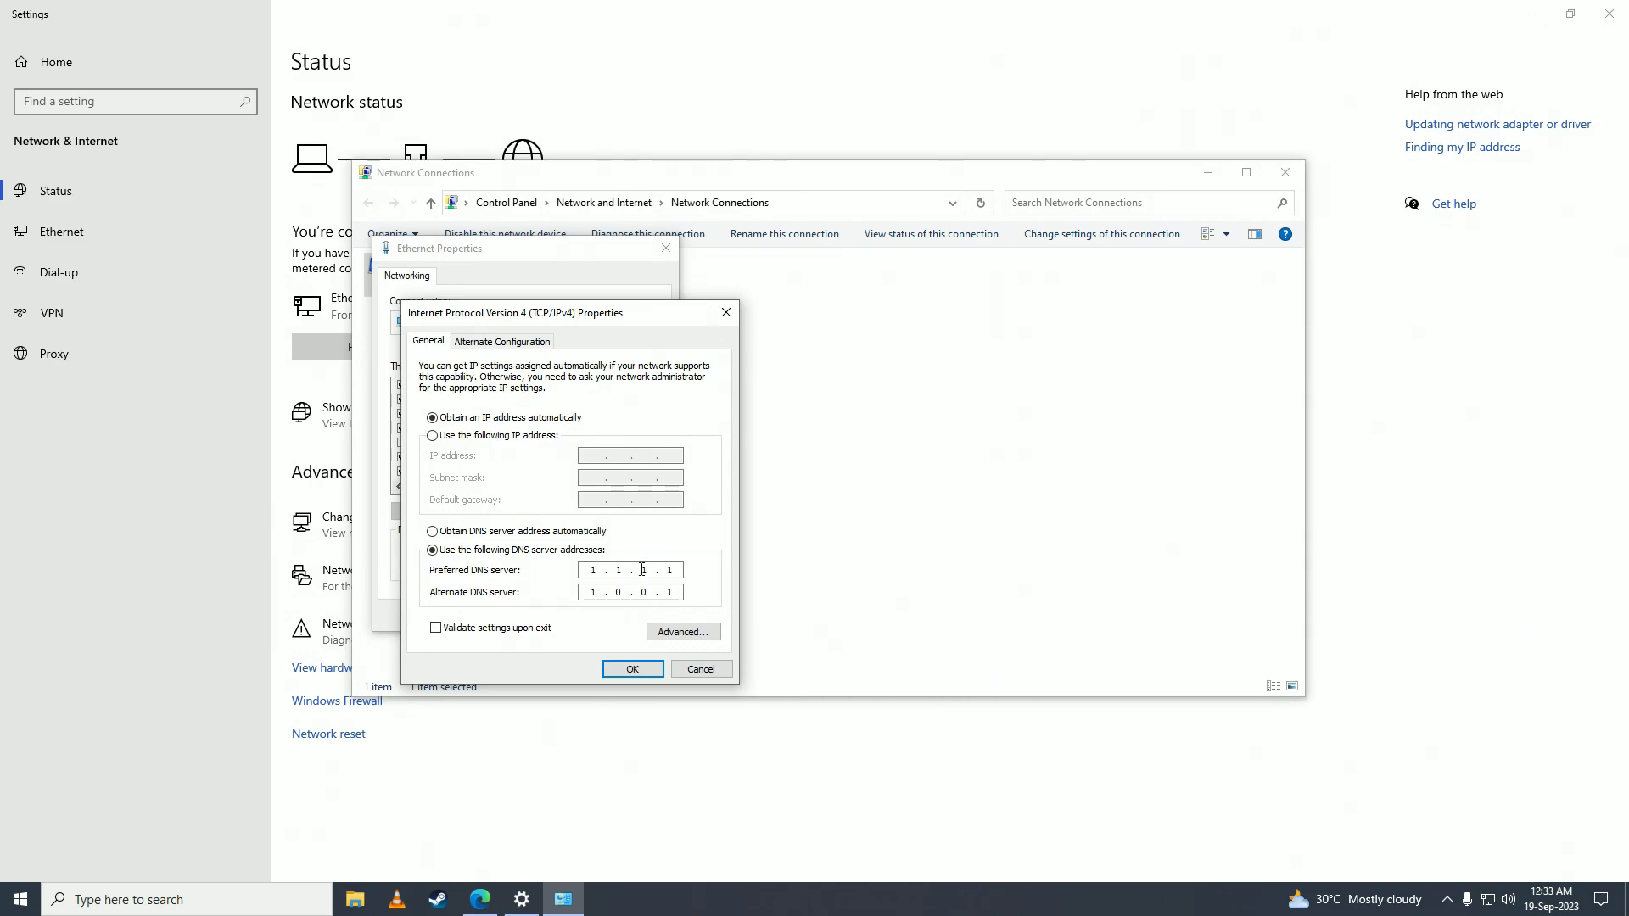
{"action": "left_click", "coordinate": [632, 668]}
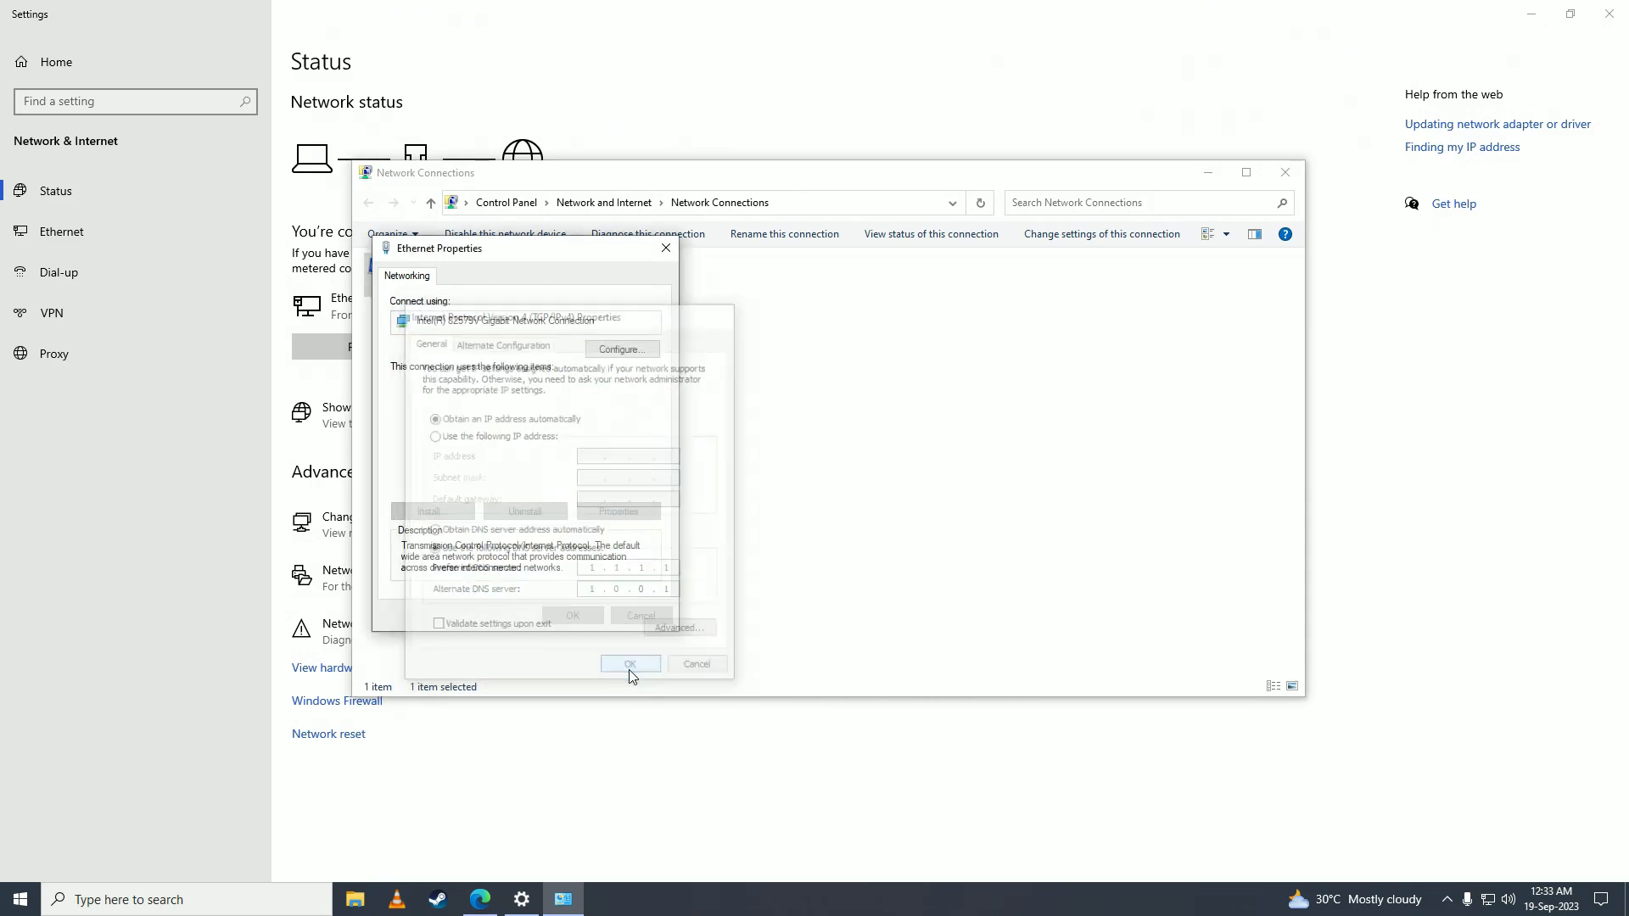
{"action": "left_click", "coordinate": [629, 663]}
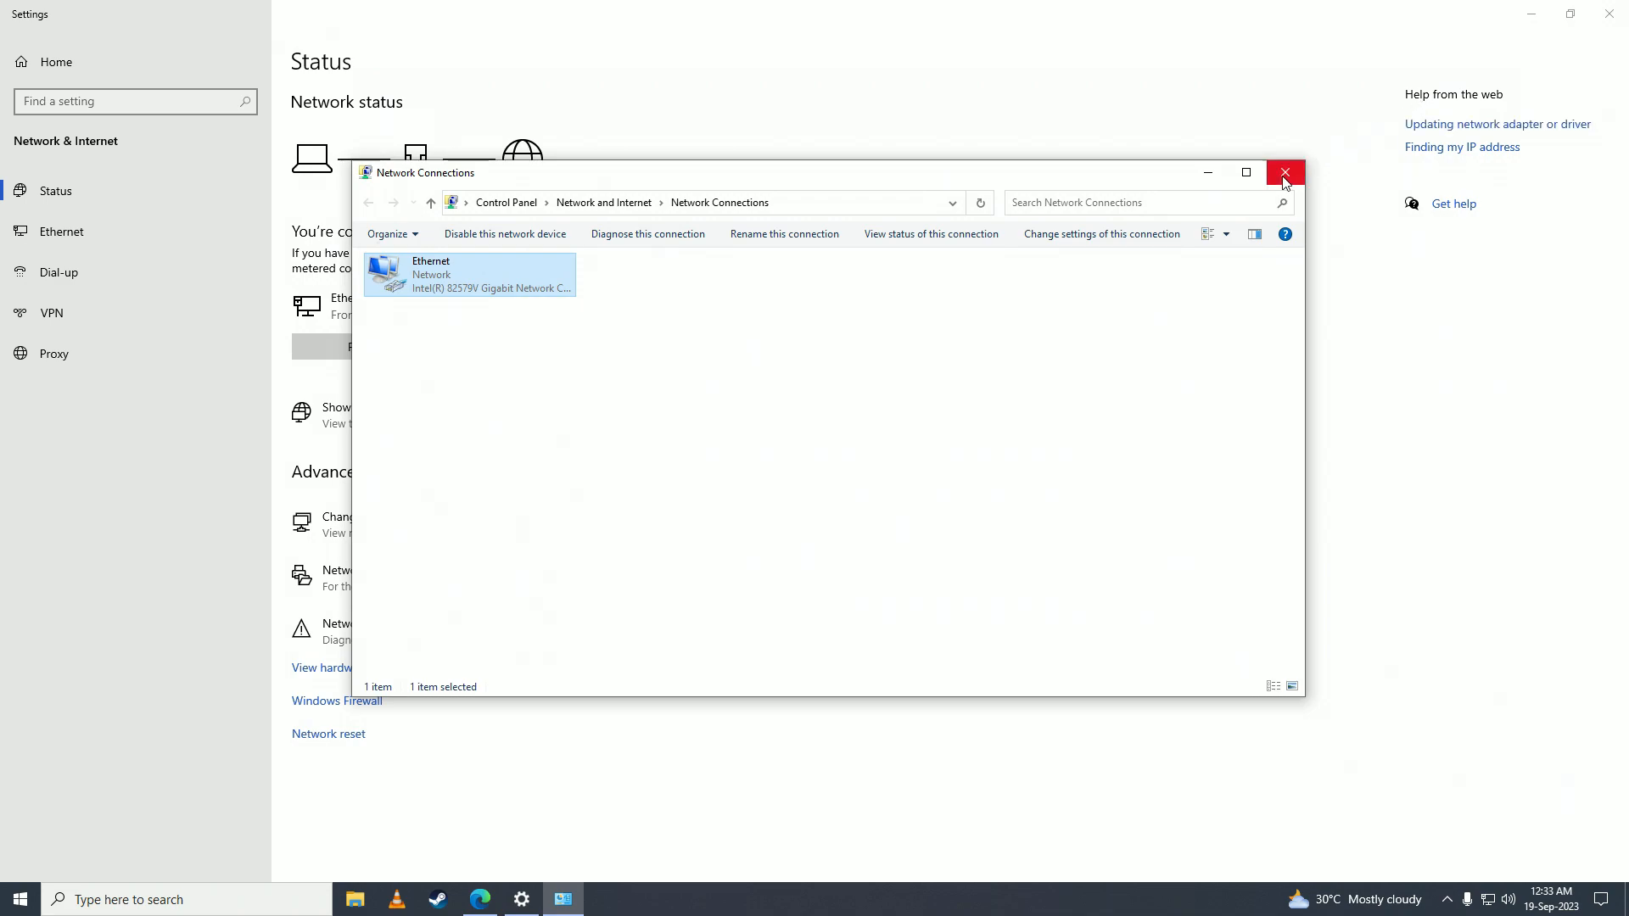
Step: Refresh the desktop from its context menu
{"action": "right_click", "coordinate": [778, 456]}
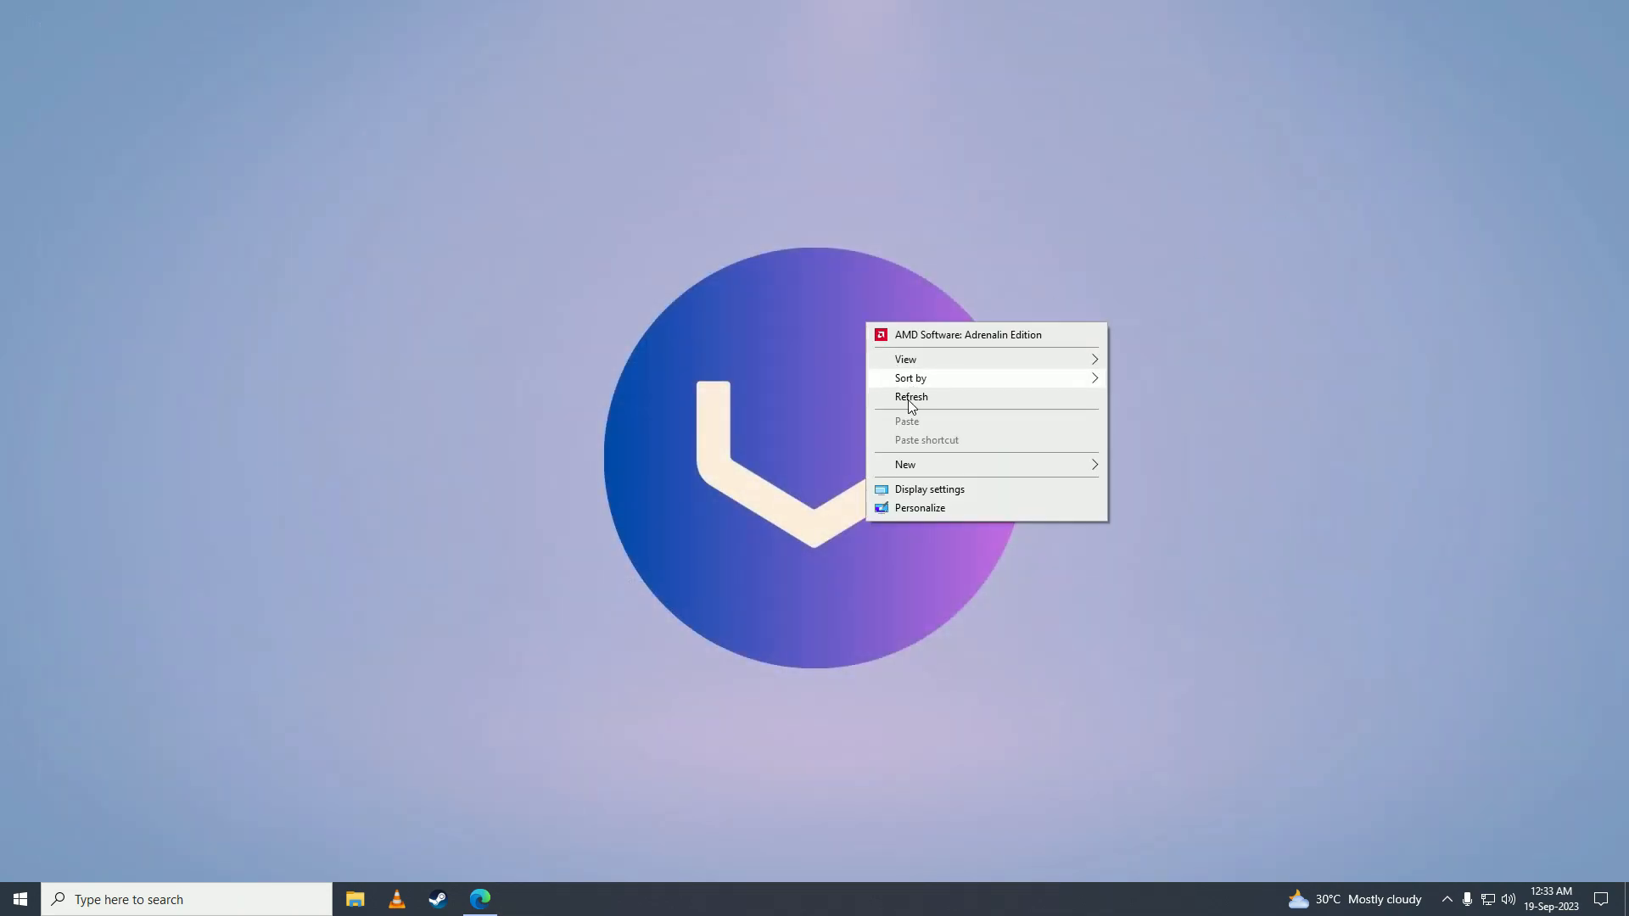
{"action": "left_click", "coordinate": [911, 397]}
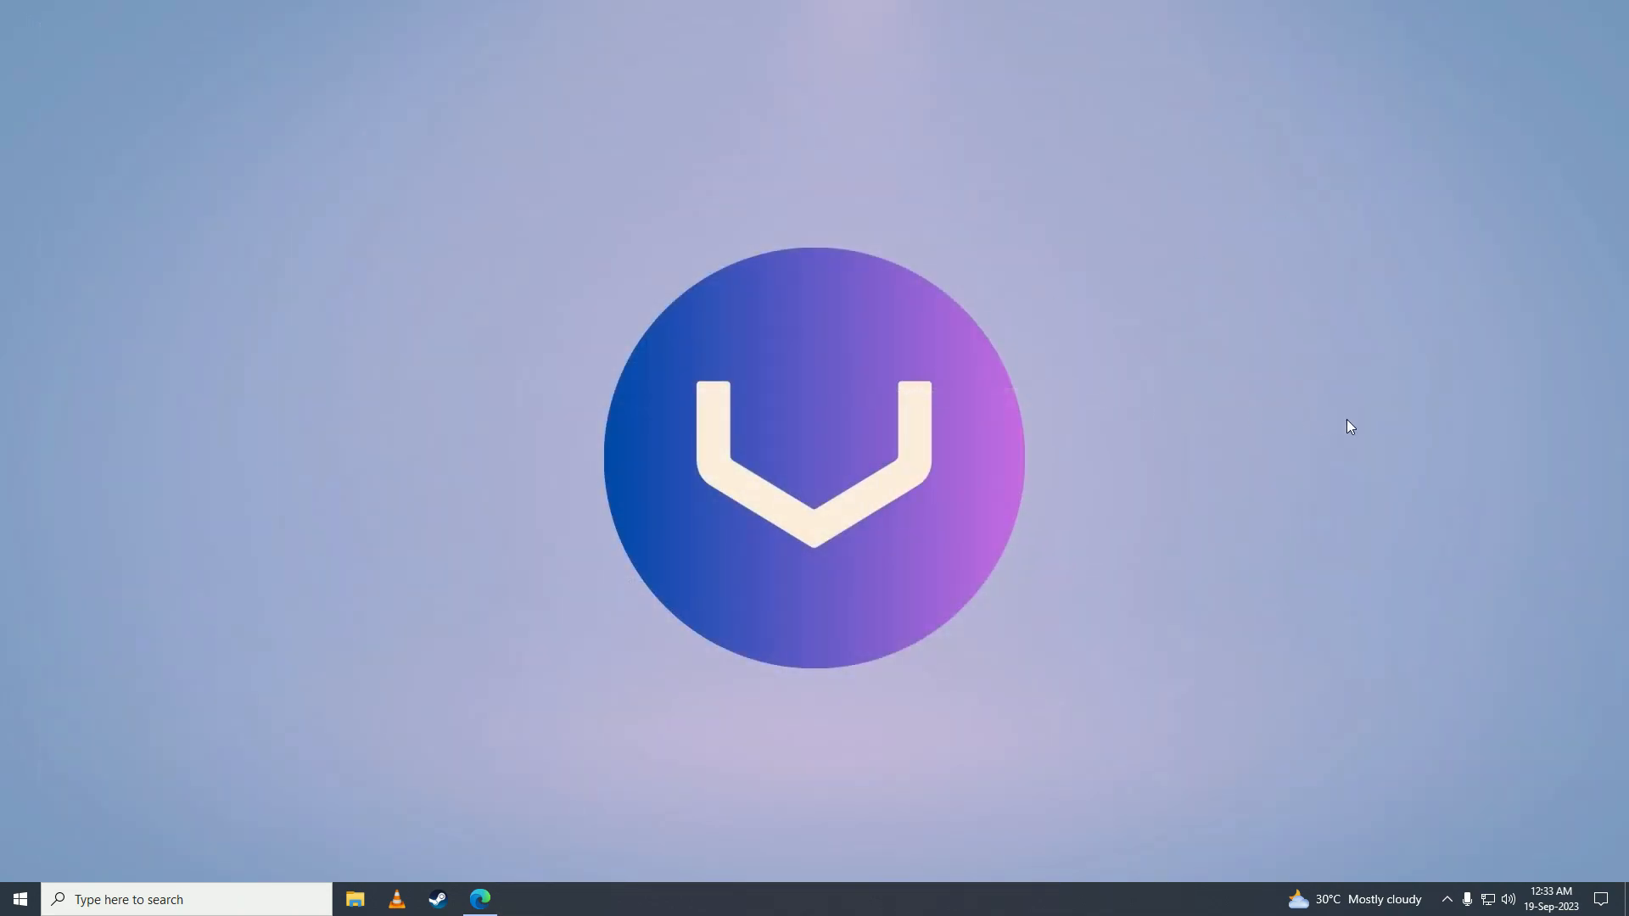